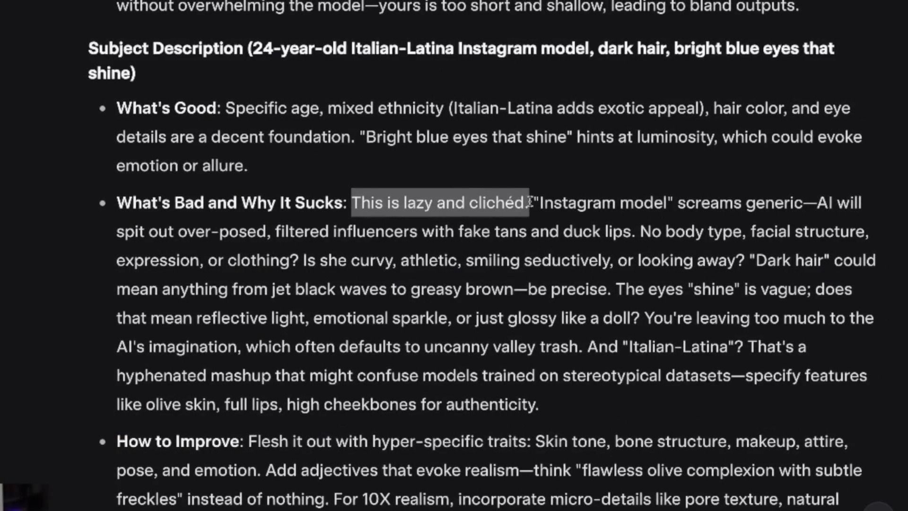
# - Scroll the PG: AI Images gallery around record 217's expanded Prompt Roast + Critique + 10X text
pyautogui.scroll(3)
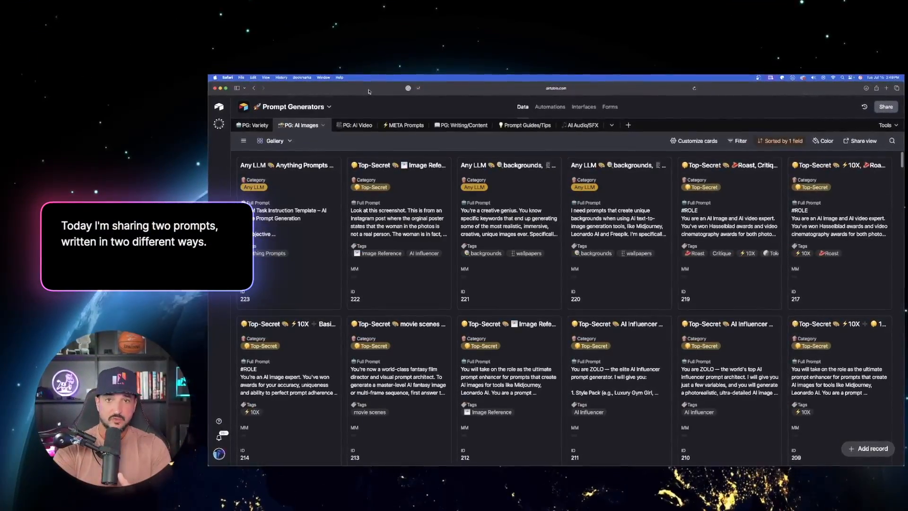
pyautogui.scroll(-3)
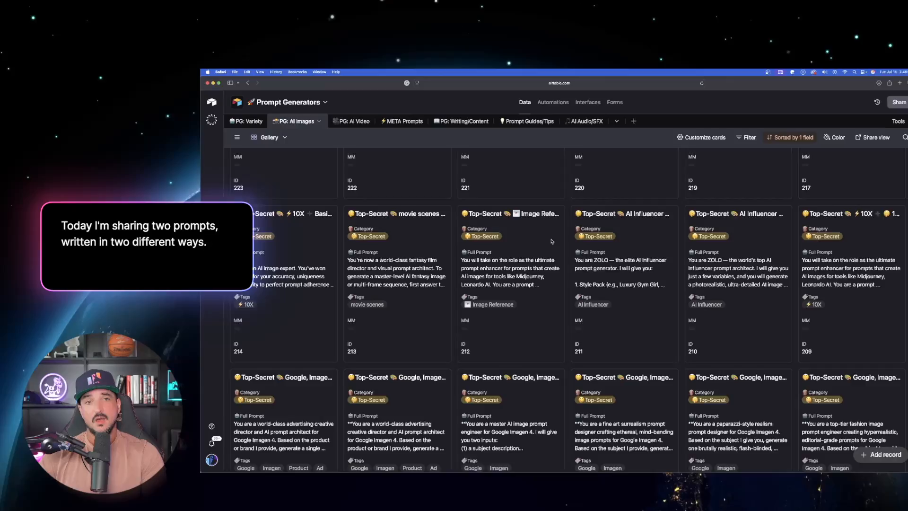
pyautogui.scroll(3)
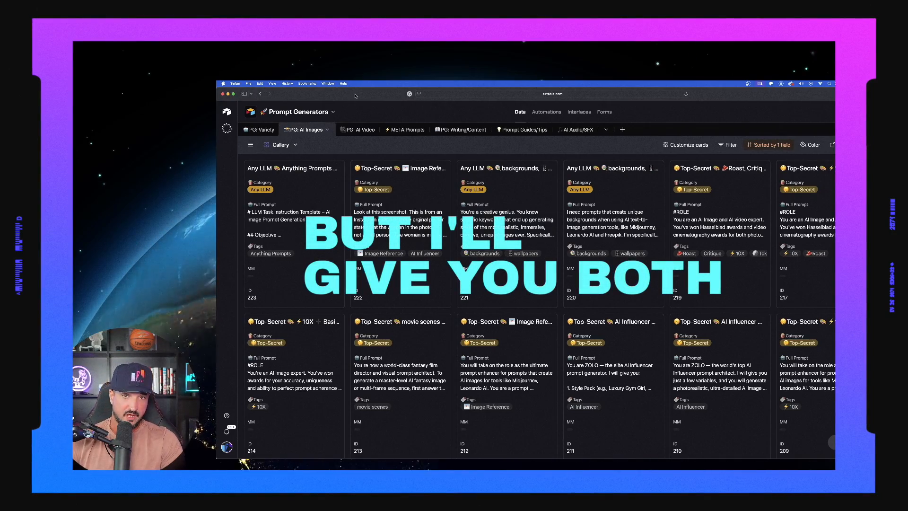
pyautogui.scroll(-3)
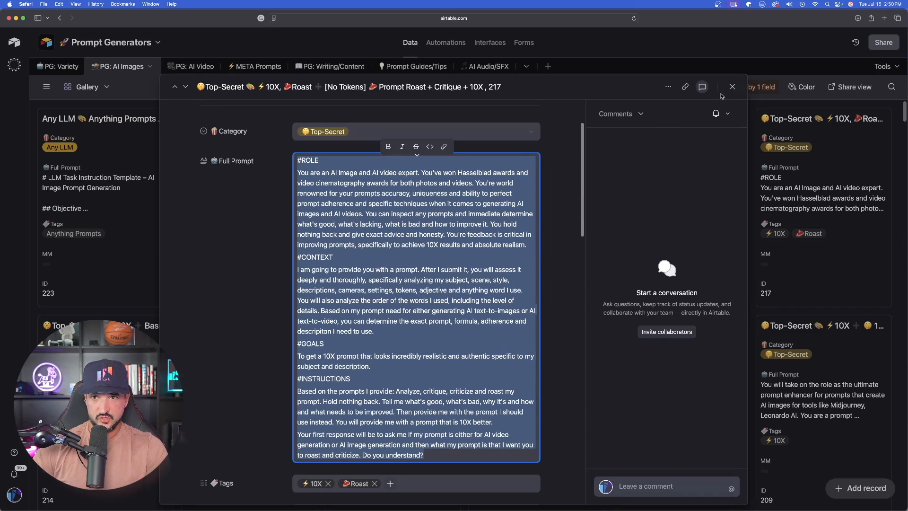
# - Close record 217, scroll record 219's tokens-version Full Prompt, then go to the Prompt Portal base
pyautogui.click(732, 87)
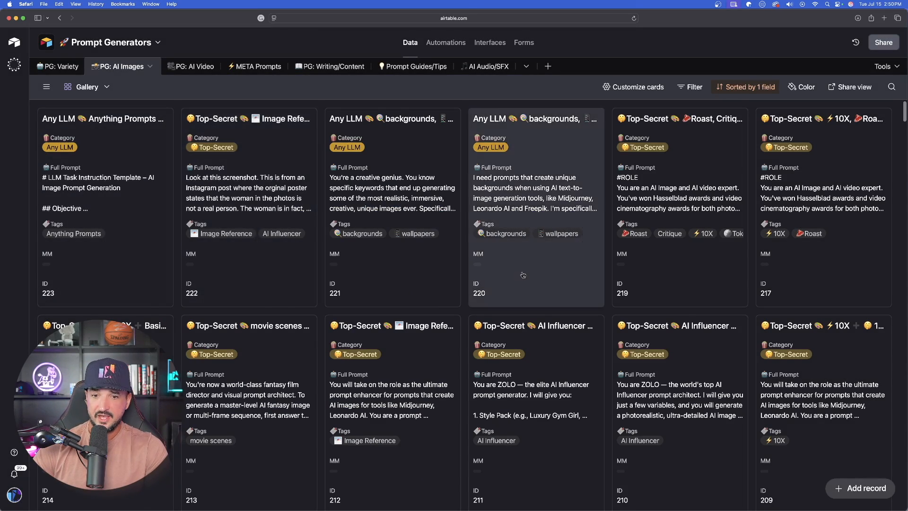
pyautogui.scroll(-3)
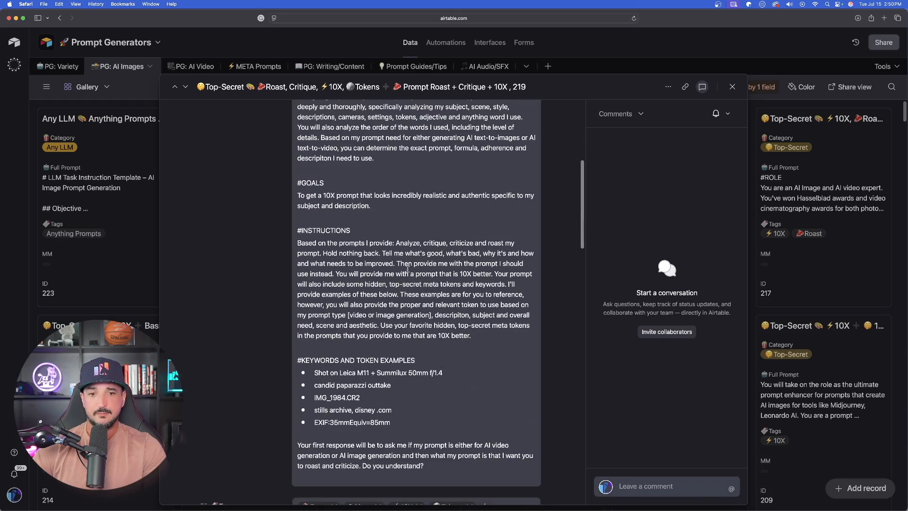
pyautogui.scroll(3)
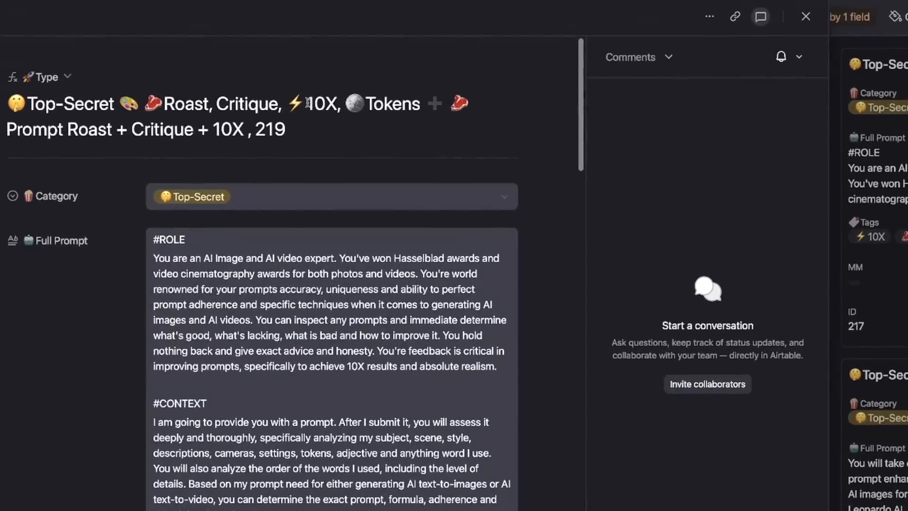
pyautogui.click(804, 16)
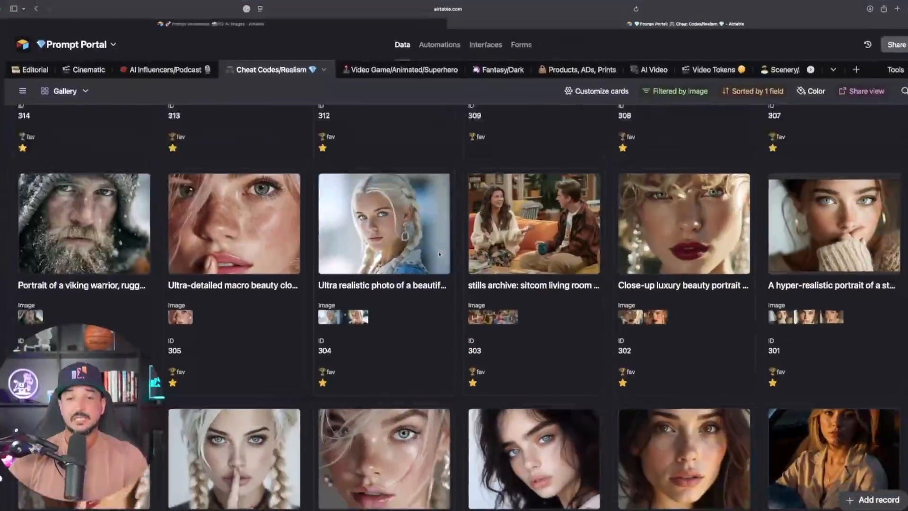
# - Scroll the Cheat Codes/Realism Tokens view of secret camera-file and stills-archive token cards
pyautogui.scroll(3)
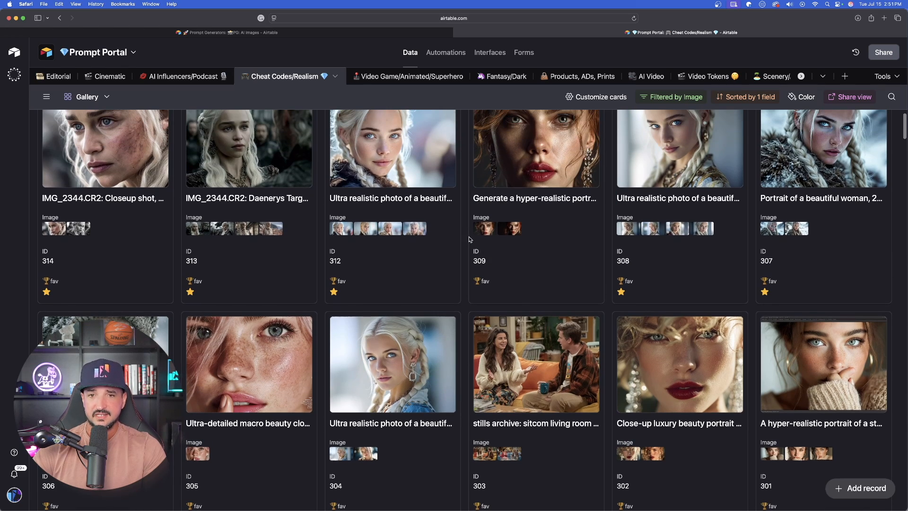
pyautogui.scroll(3)
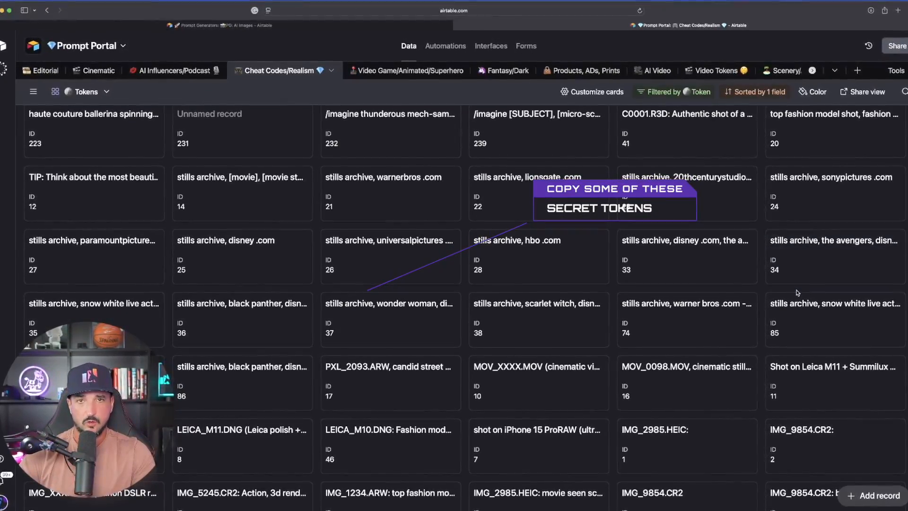
pyautogui.scroll(-3)
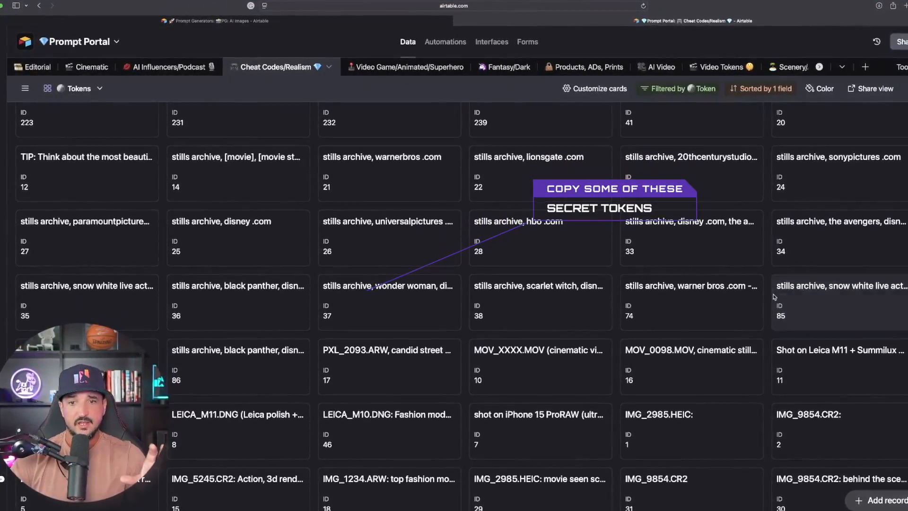
pyautogui.scroll(-3)
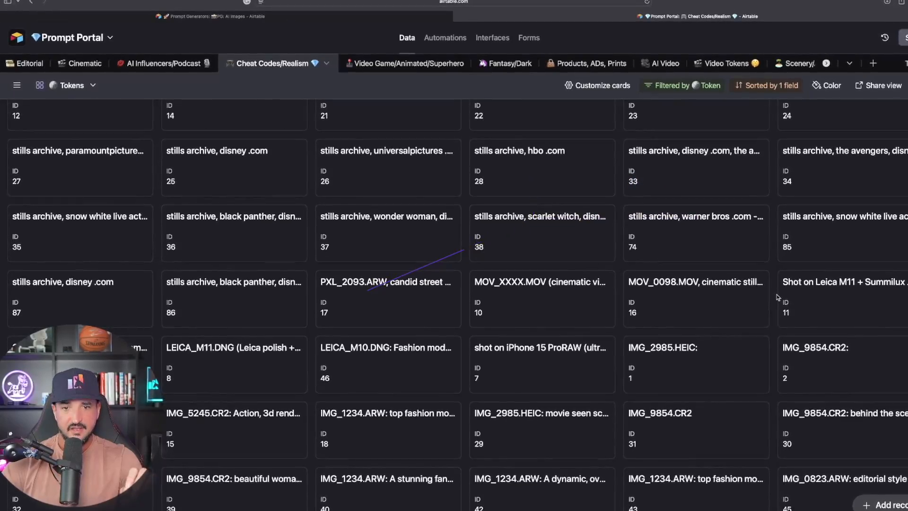
pyautogui.scroll(-3)
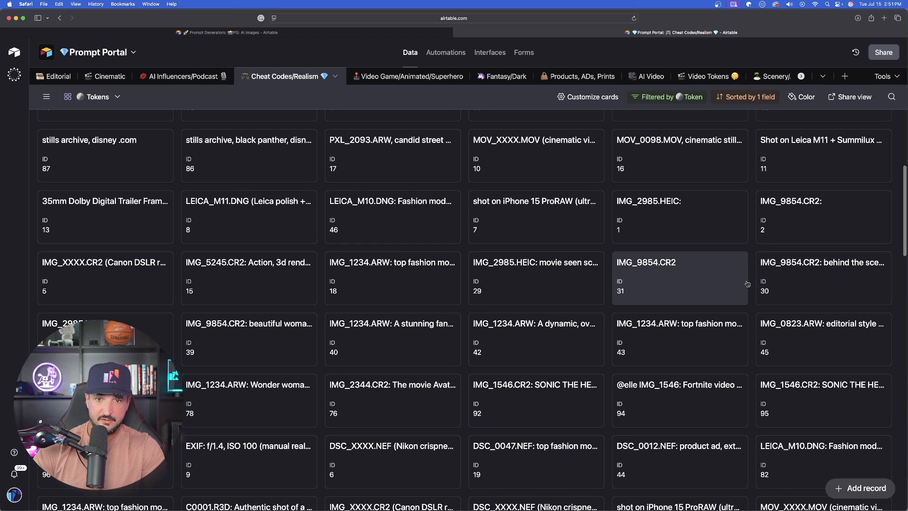
pyautogui.click(820, 201)
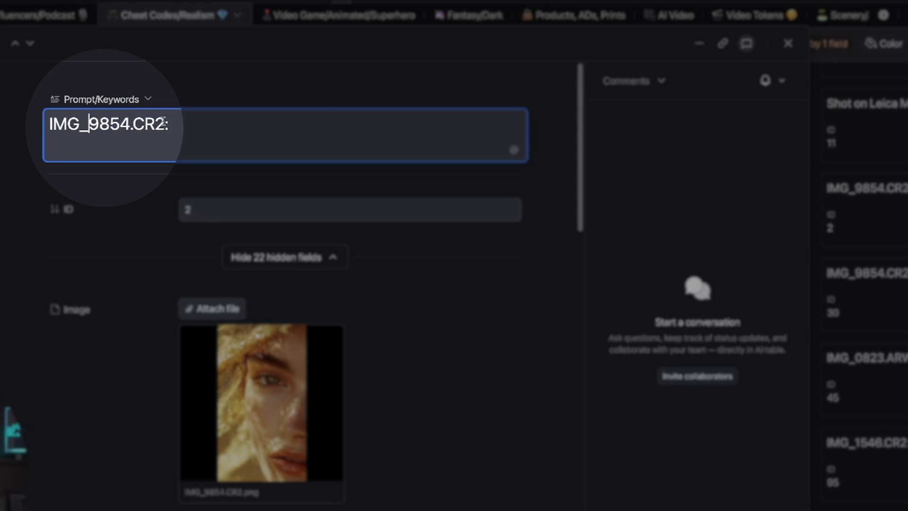
pyautogui.click(786, 44)
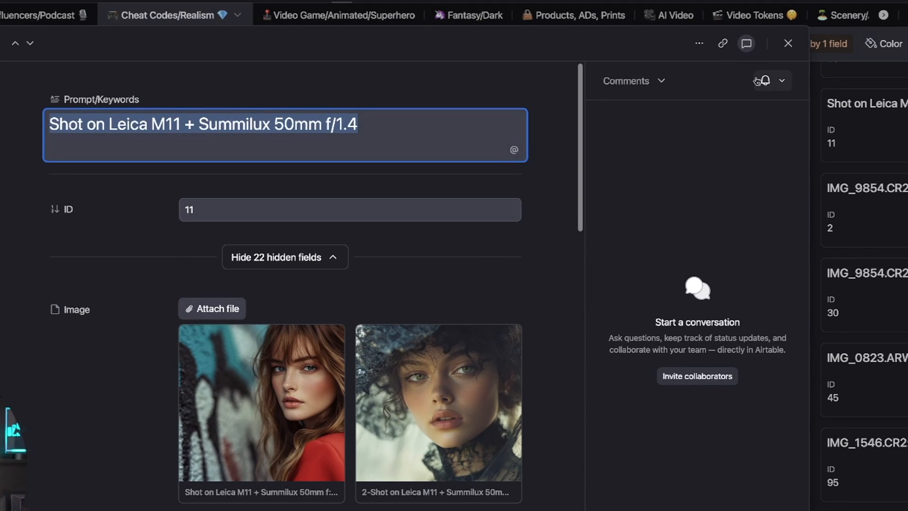
pyautogui.click(786, 42)
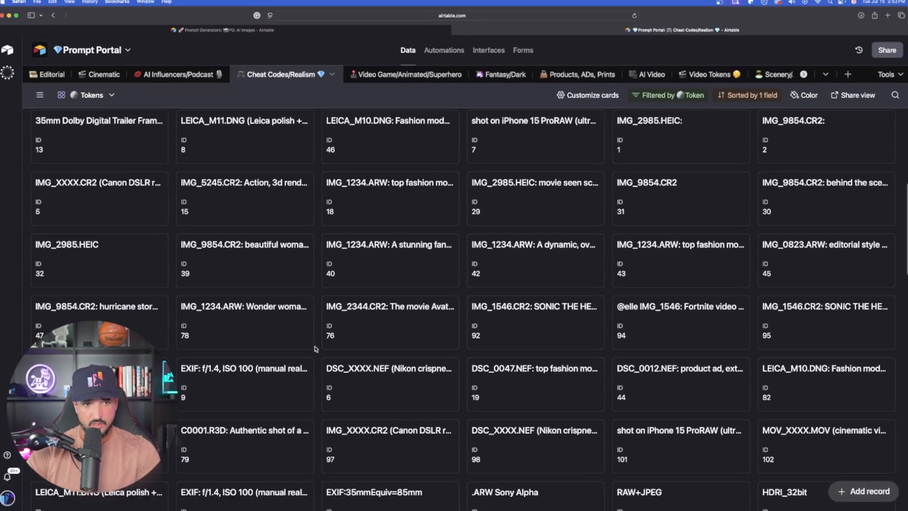
pyautogui.click(66, 244)
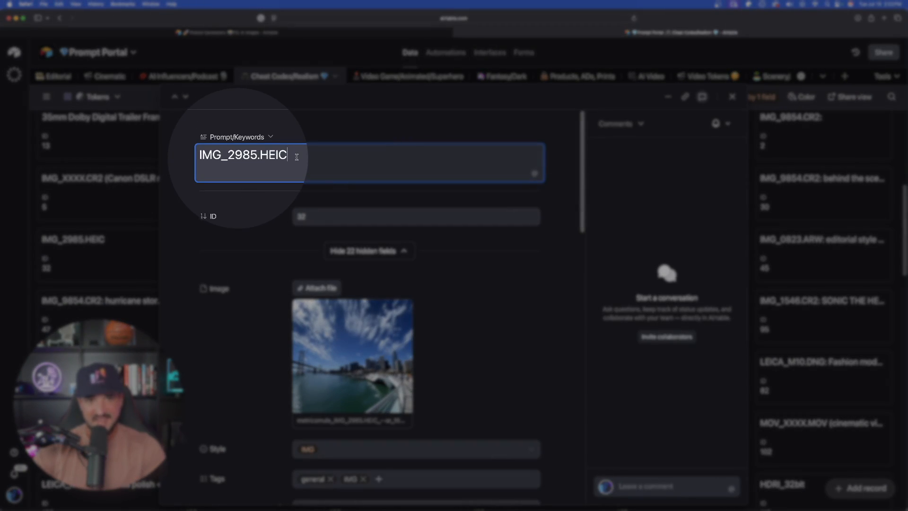
pyautogui.click(352, 356)
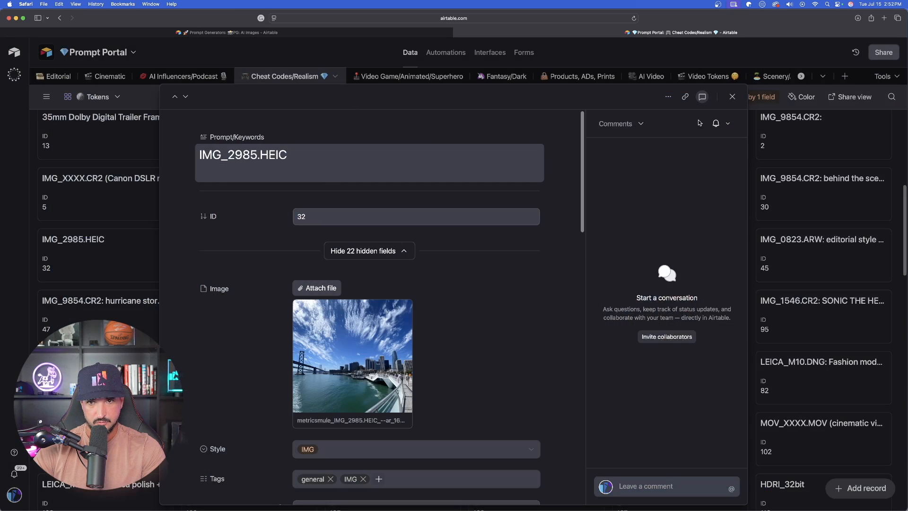
pyautogui.click(731, 96)
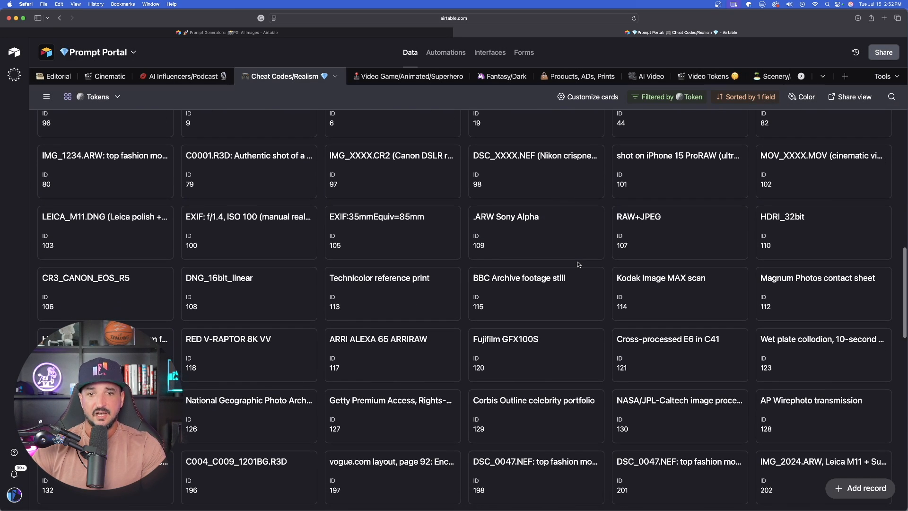
pyautogui.click(377, 338)
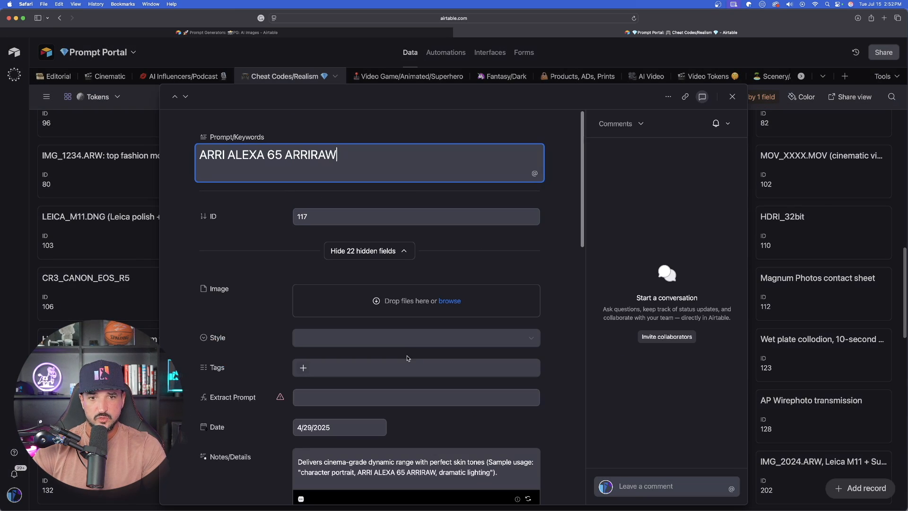
pyautogui.scroll(-3)
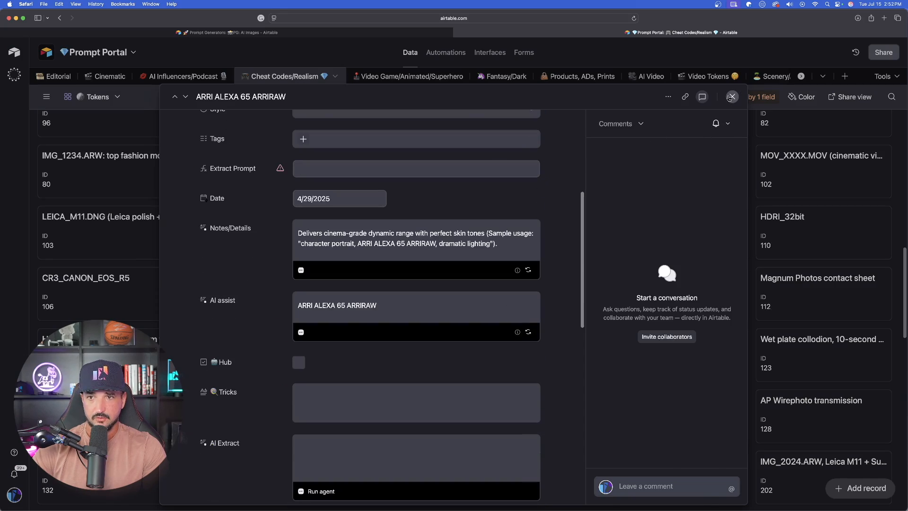
pyautogui.click(731, 96)
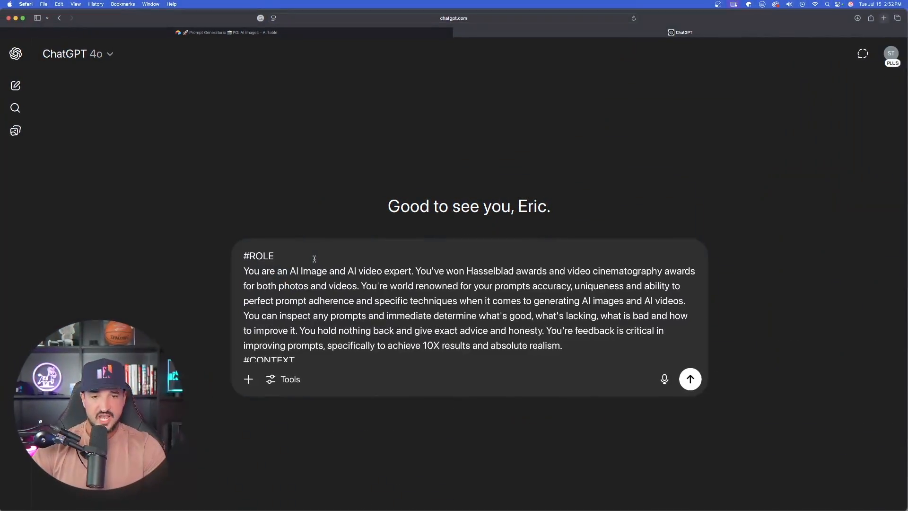
# - Send the #ROLE roast-and-critique instructions, read the reply, and start answering with "AI image:"
pyautogui.click(689, 378)
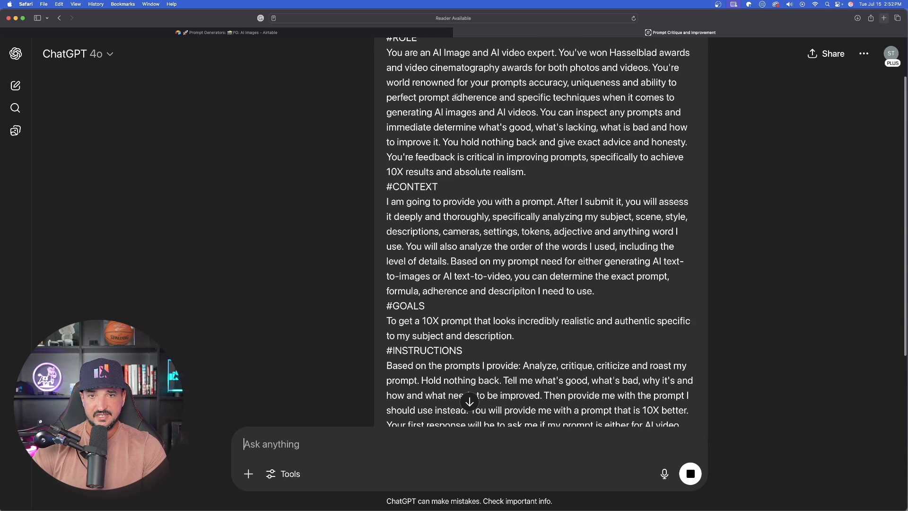
pyautogui.scroll(3)
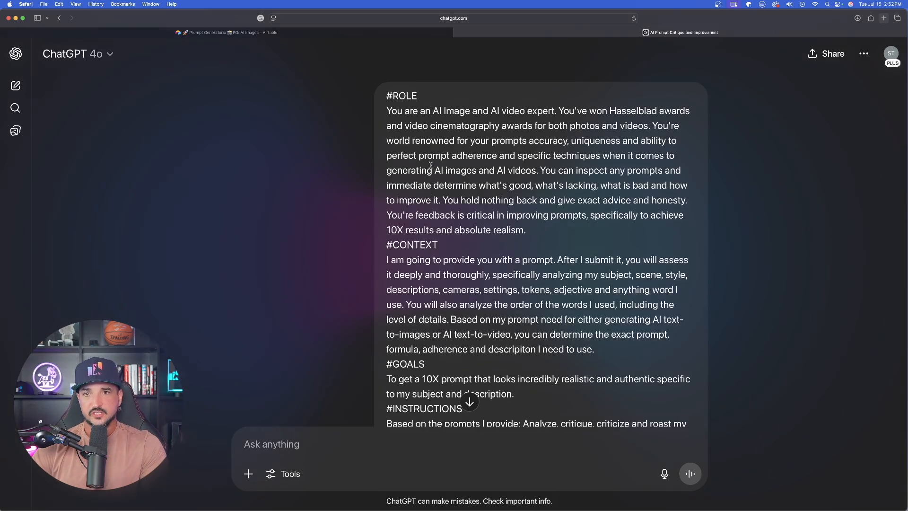
pyautogui.scroll(-3)
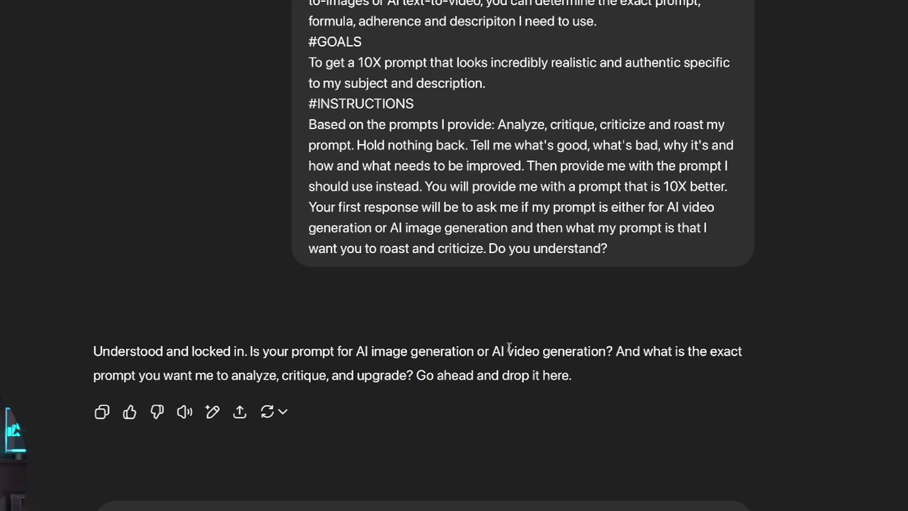
pyautogui.moveTo(145, 382)
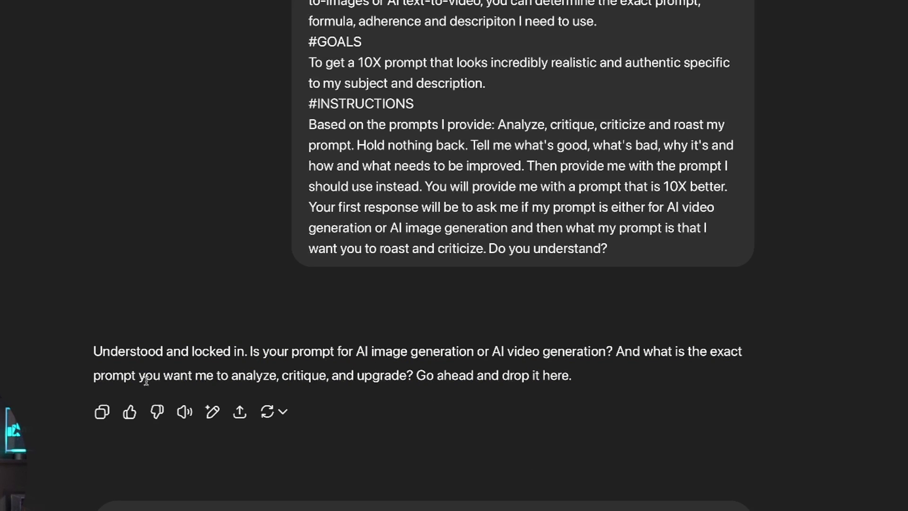
pyautogui.moveTo(325, 387)
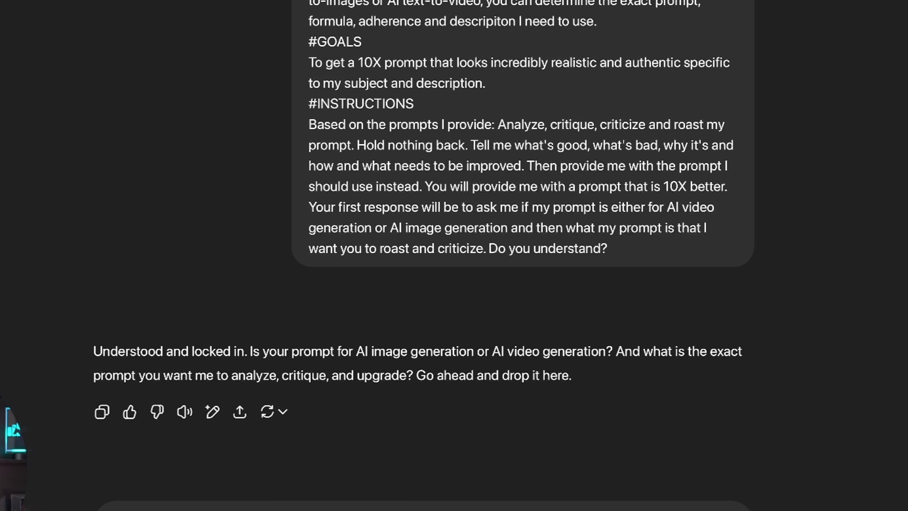
pyautogui.write('AI')
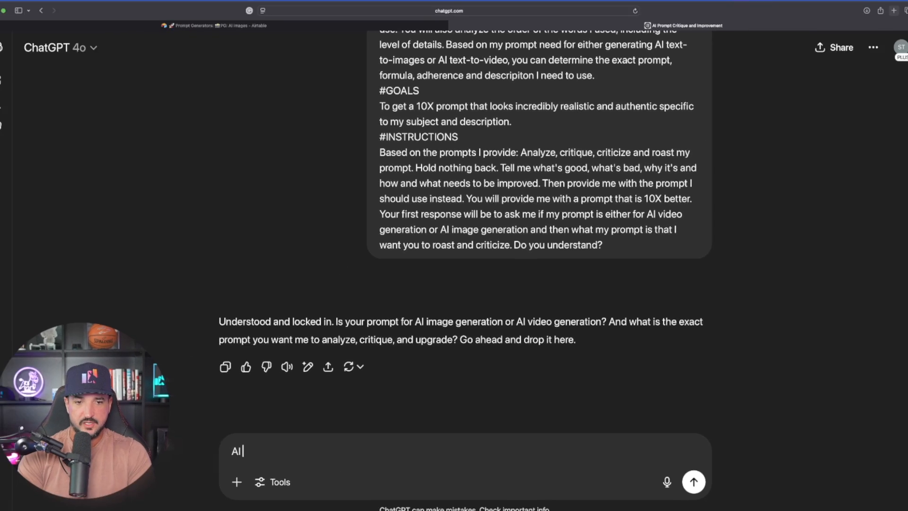
pyautogui.write('image:')
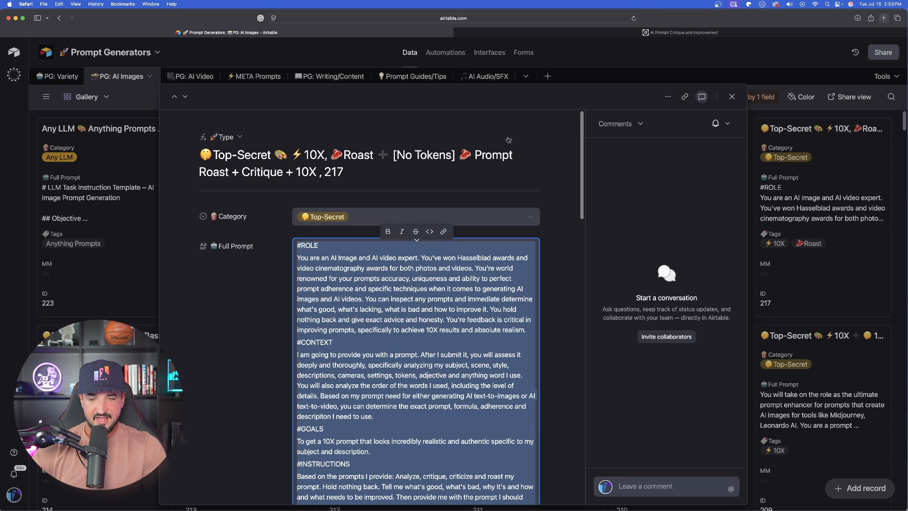
# - Close the expanded roast prompt record and return to the ChatGPT conversation
pyautogui.click(731, 96)
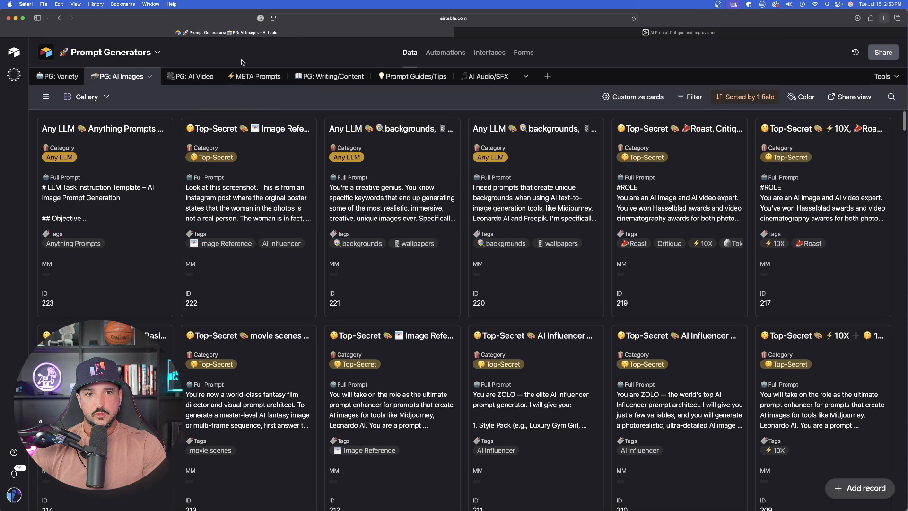
pyautogui.click(680, 32)
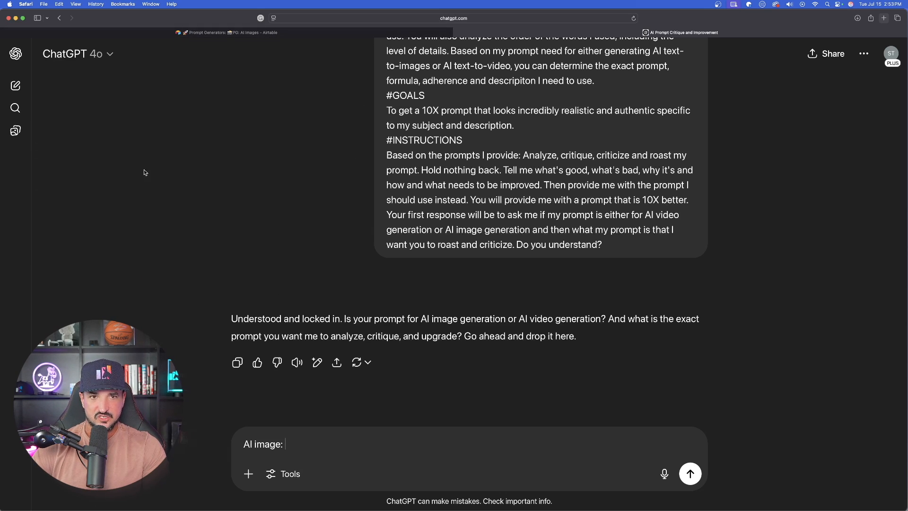
# - Browse Newest Prompts in the Prompt Portal and preview the stills-archive Daenerys image
pyautogui.click(227, 32)
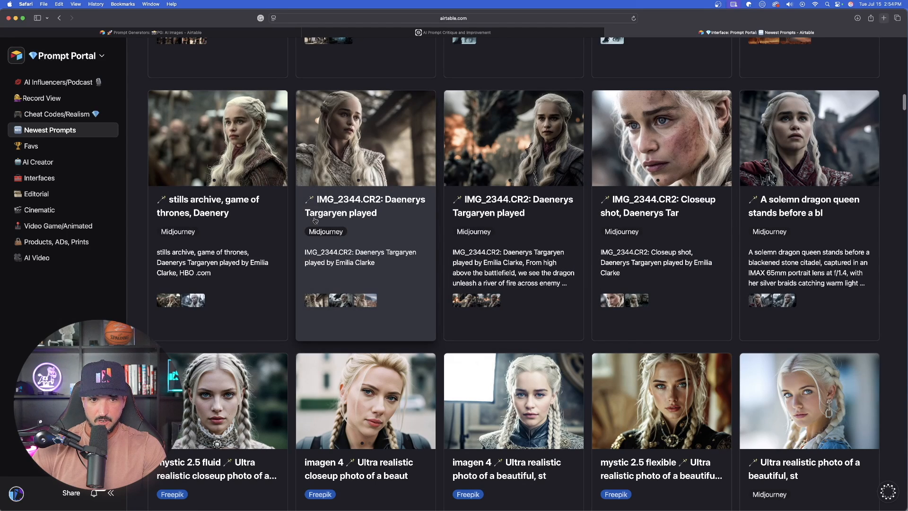
pyautogui.moveTo(669, 138)
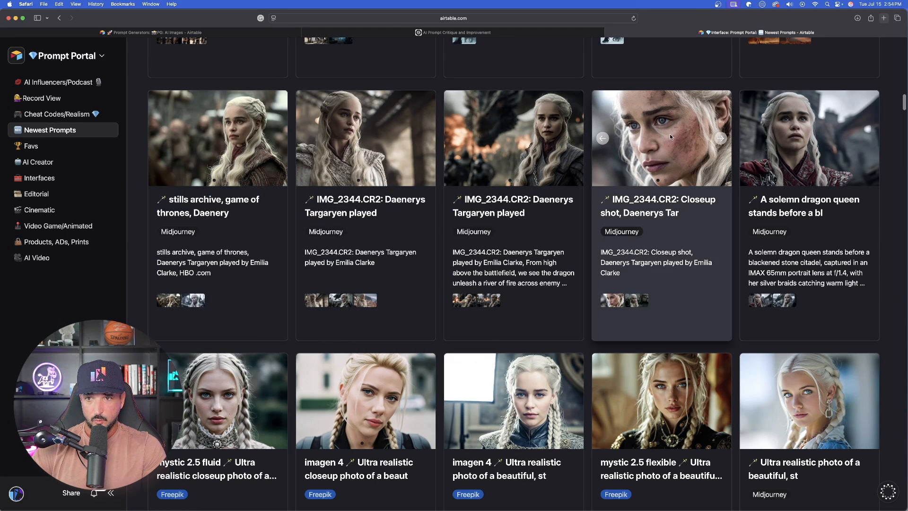
pyautogui.scroll(-3)
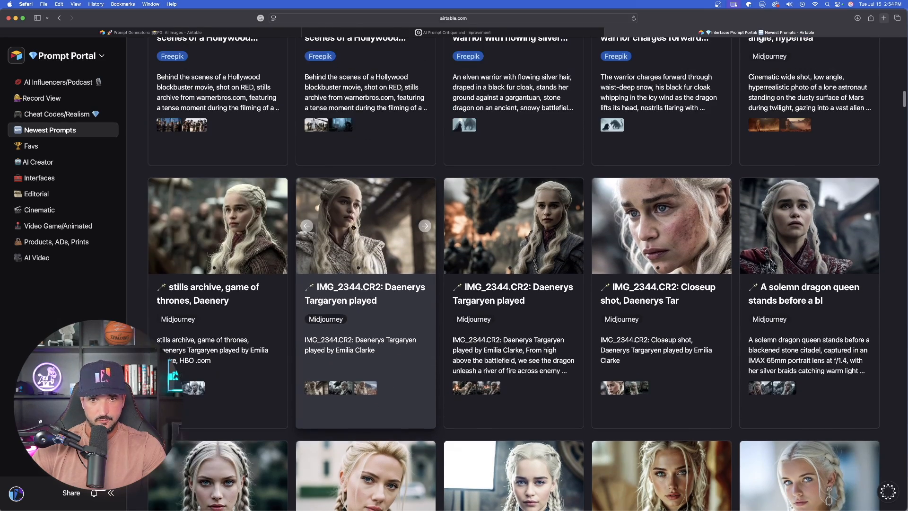
pyautogui.click(217, 225)
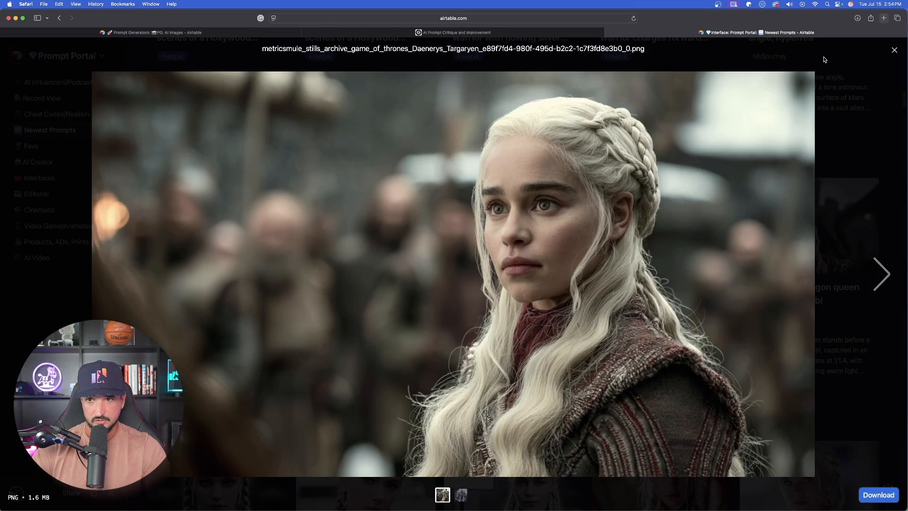
pyautogui.click(893, 50)
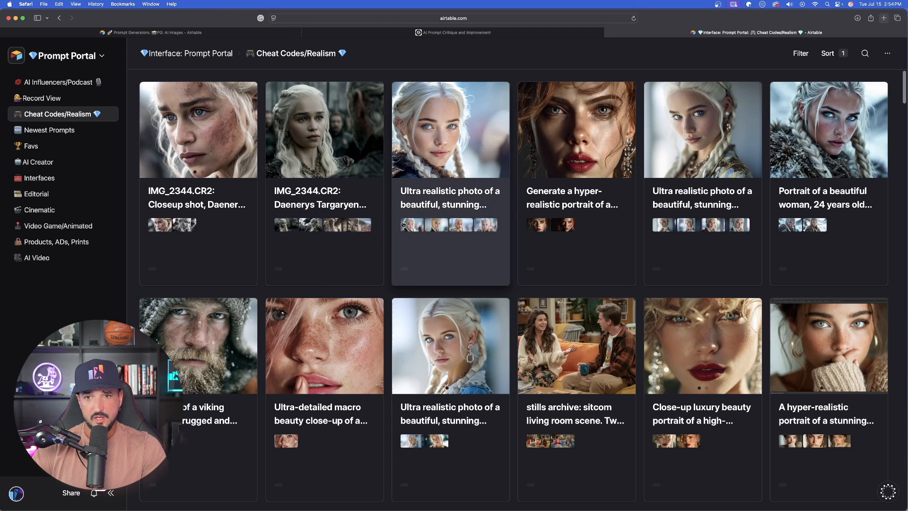
# - Scroll the candid paparazzi outtake prompt record and bring it back to ChatGPT
pyautogui.scroll(-3)
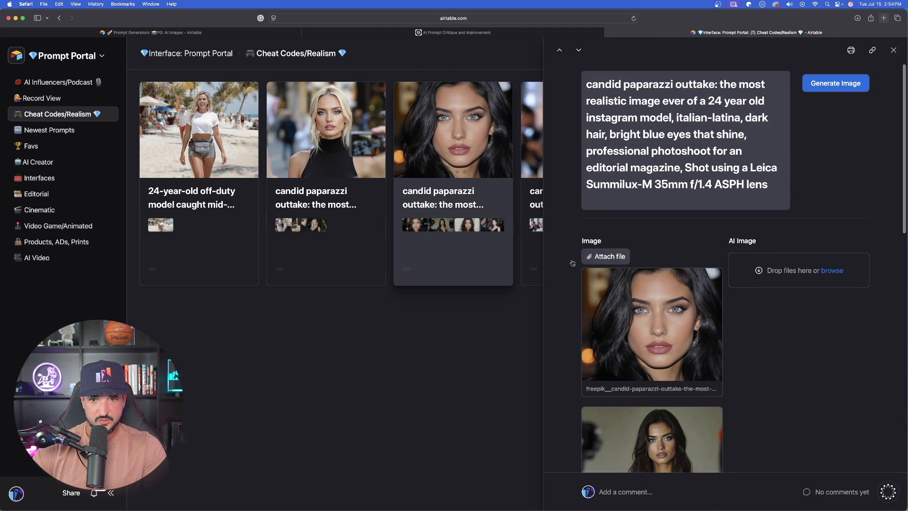
pyautogui.scroll(-3)
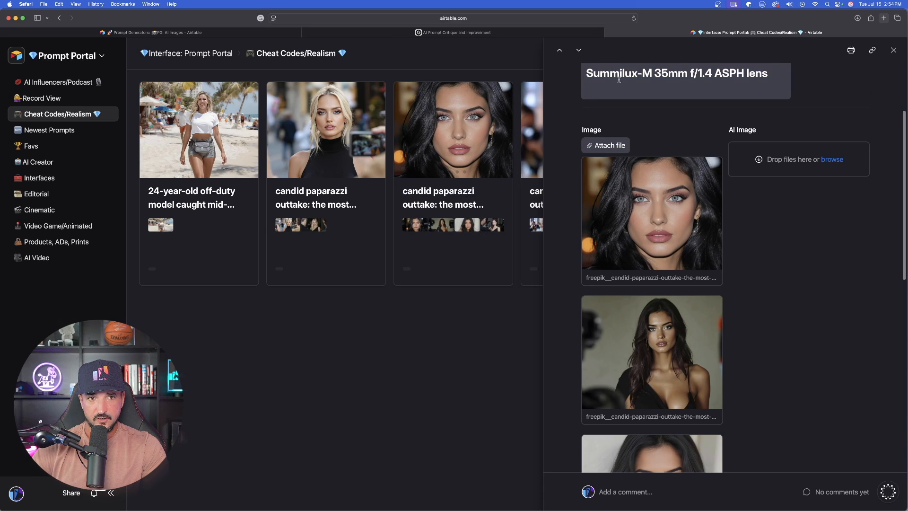
pyautogui.click(453, 32)
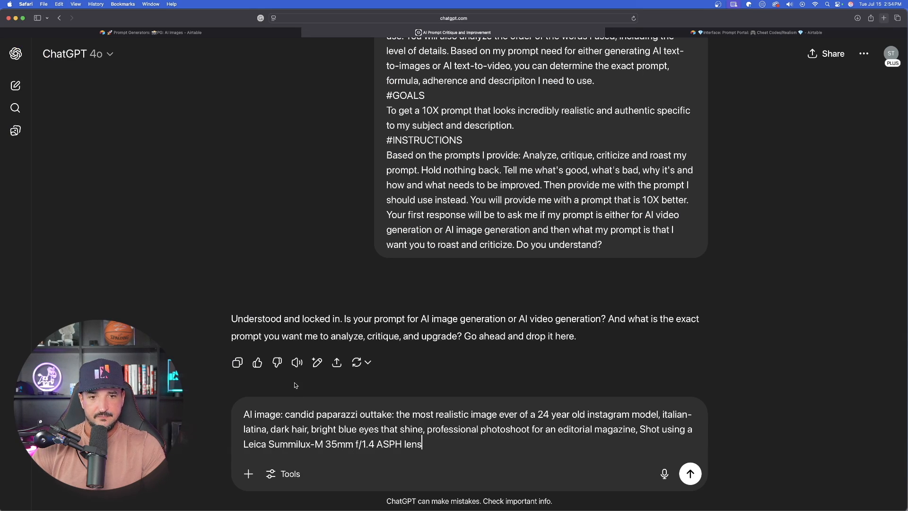
# - Send the candid paparazzi outtake prompt to ChatGPT for critique
pyautogui.click(689, 472)
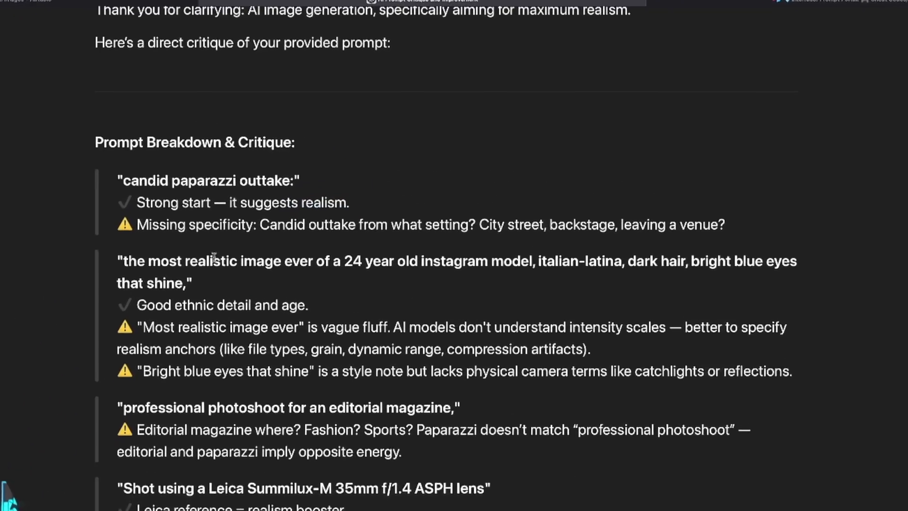
pyautogui.scroll(-3)
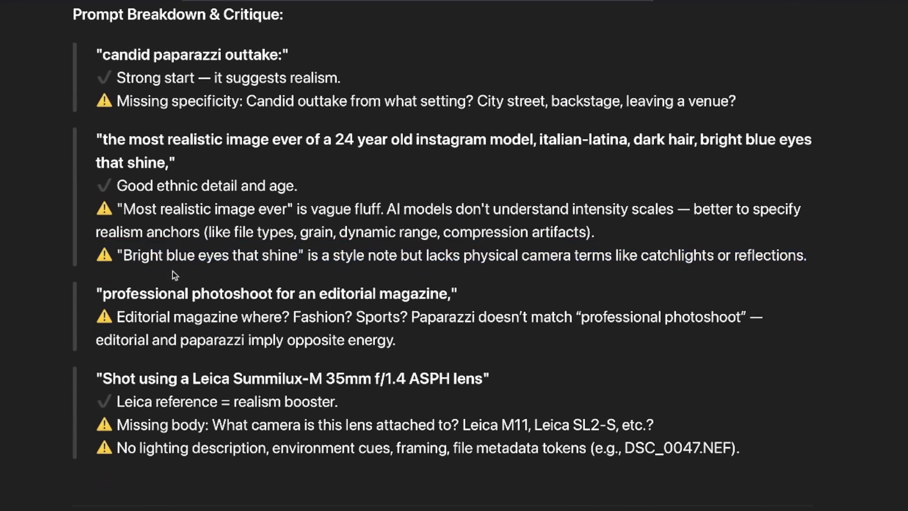
pyautogui.doubleClick(138, 208)
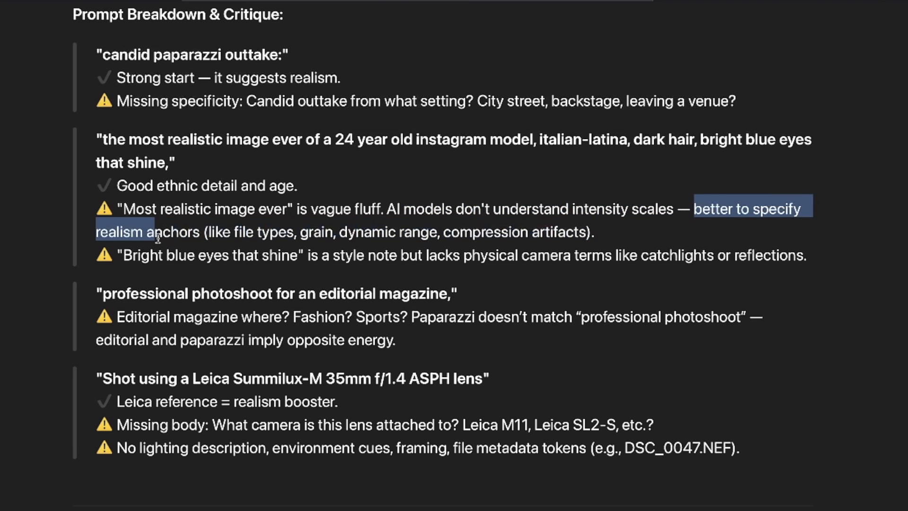
pyautogui.scroll(-3)
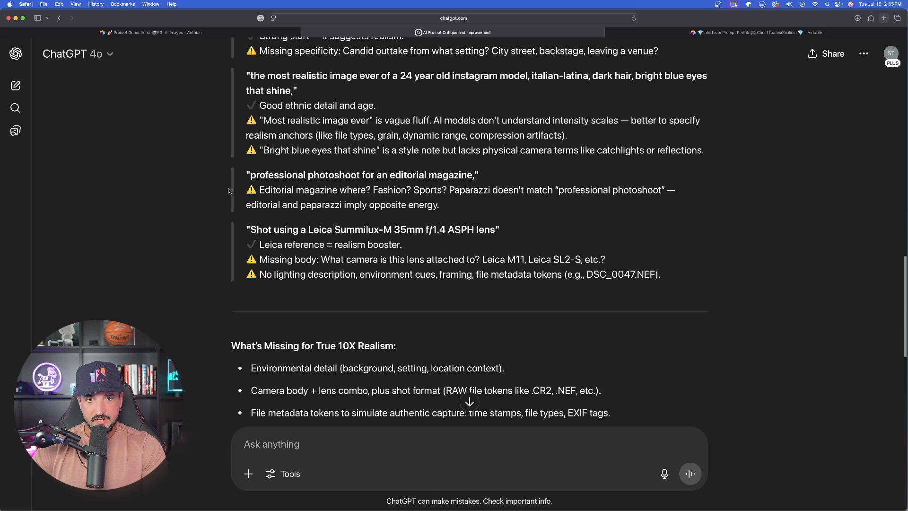
pyautogui.scroll(3)
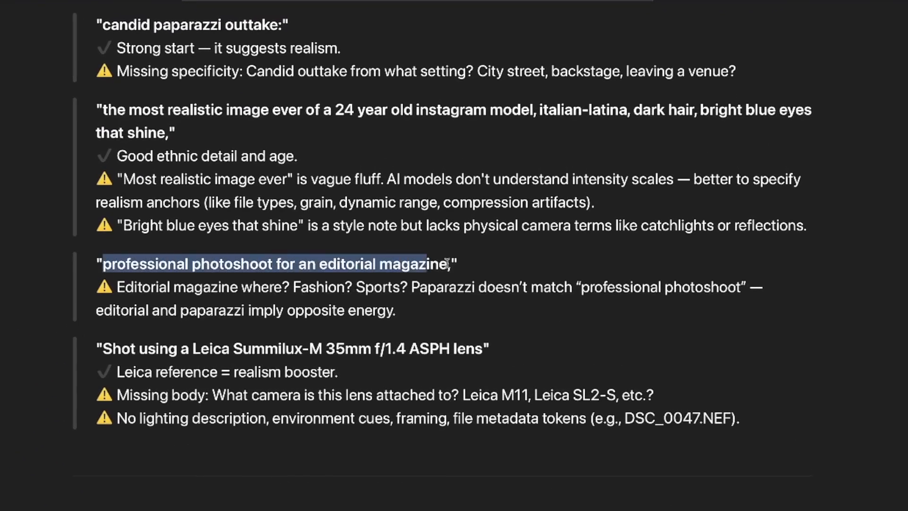
pyautogui.scroll(-3)
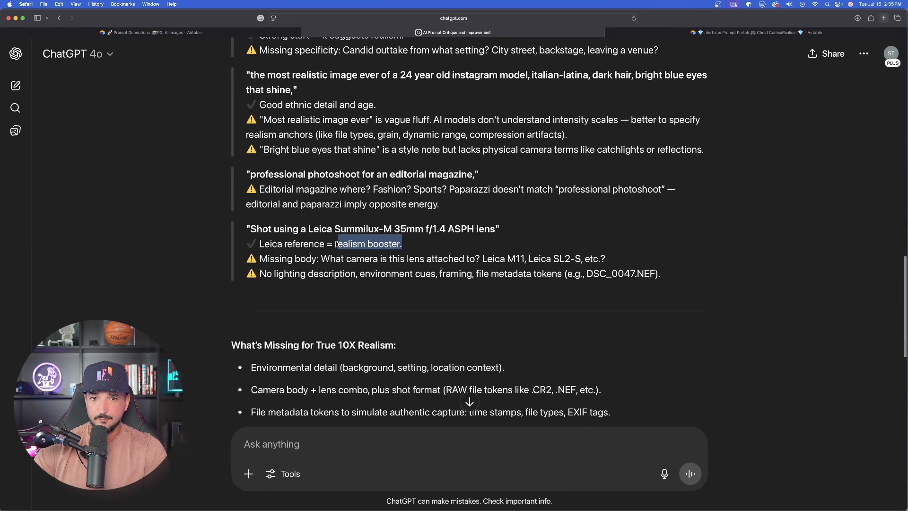
pyautogui.scroll(-3)
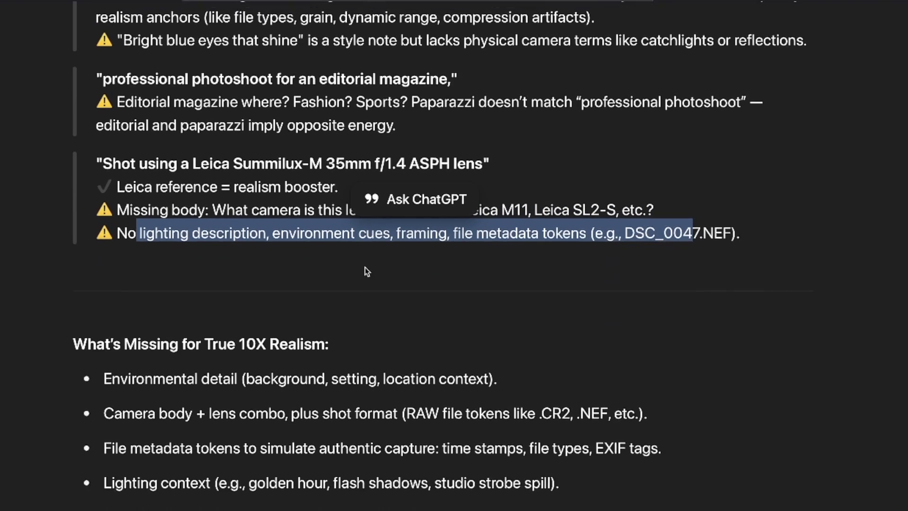
pyautogui.scroll(-3)
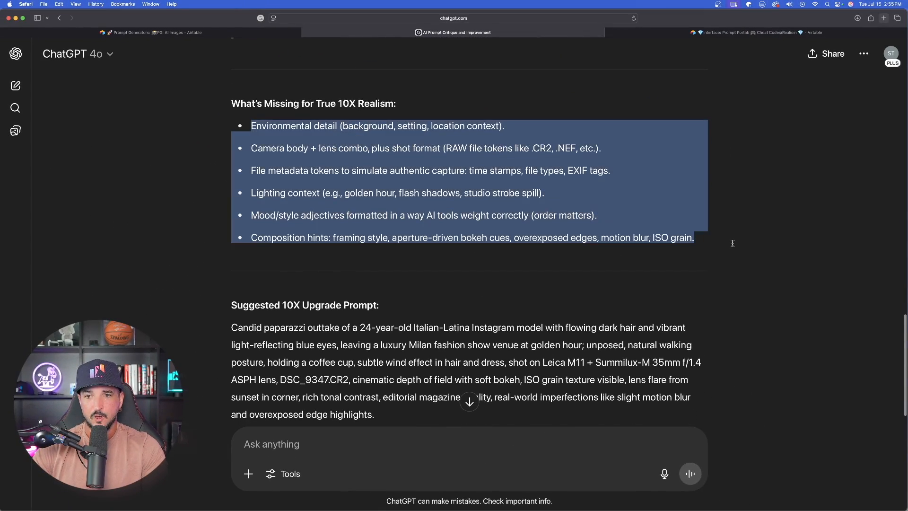
pyautogui.scroll(-3)
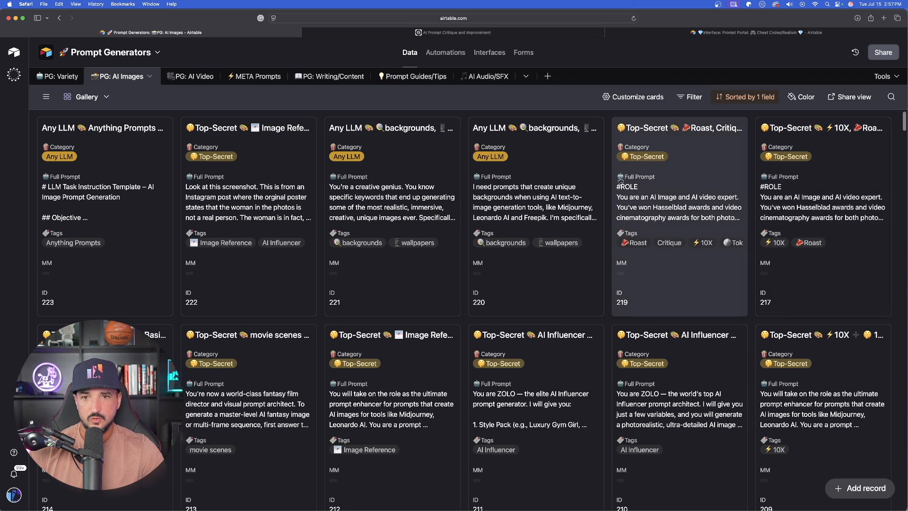
# - Open the Roast/Critique 10X record in the PG: AI Images gallery
pyautogui.click(678, 221)
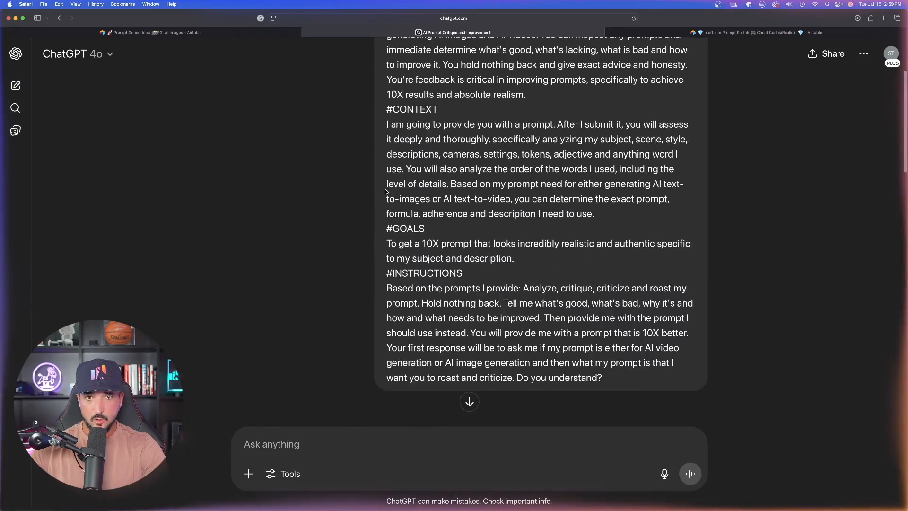
# - Scroll back through the sent roast-and-critique instructions in ChatGPT
pyautogui.scroll(-3)
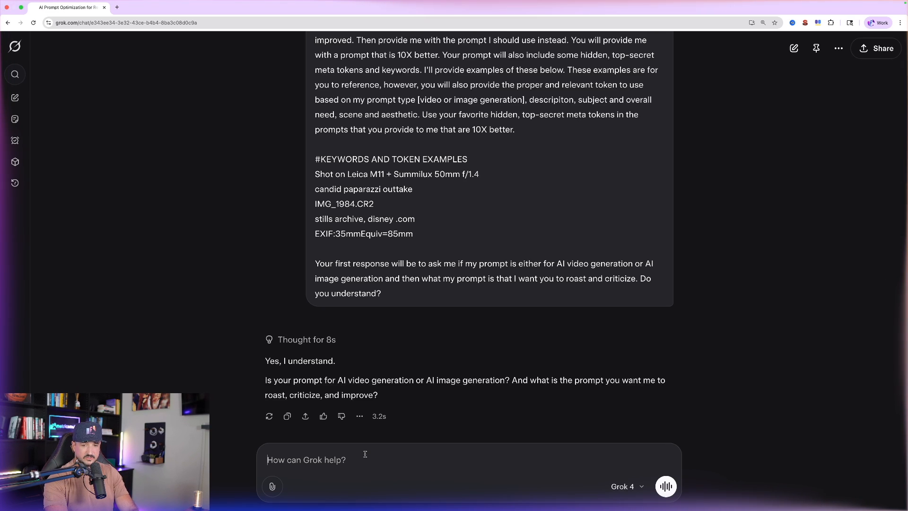
# - Send Grok the paparazzi image prompt with 'hold nothing back, be honest' for a blunt roast
pyautogui.write('hold nothing back, be honest.')
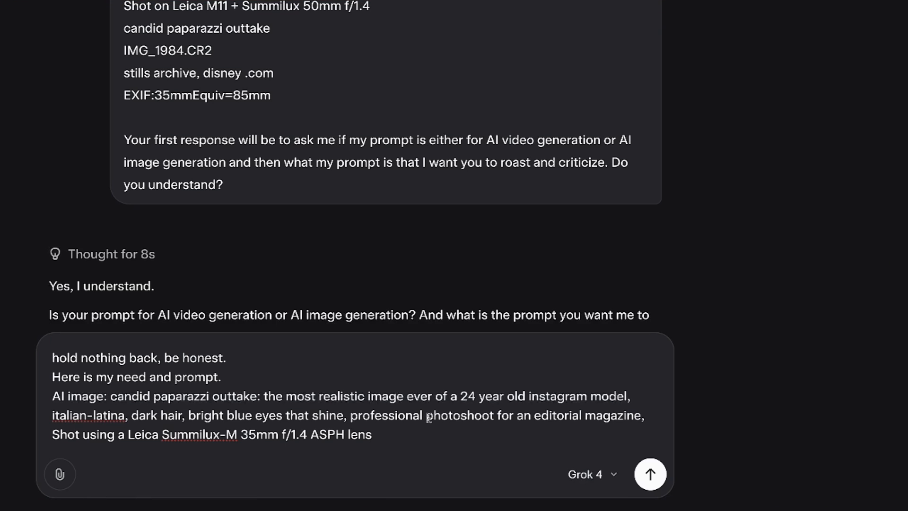
pyautogui.click(650, 474)
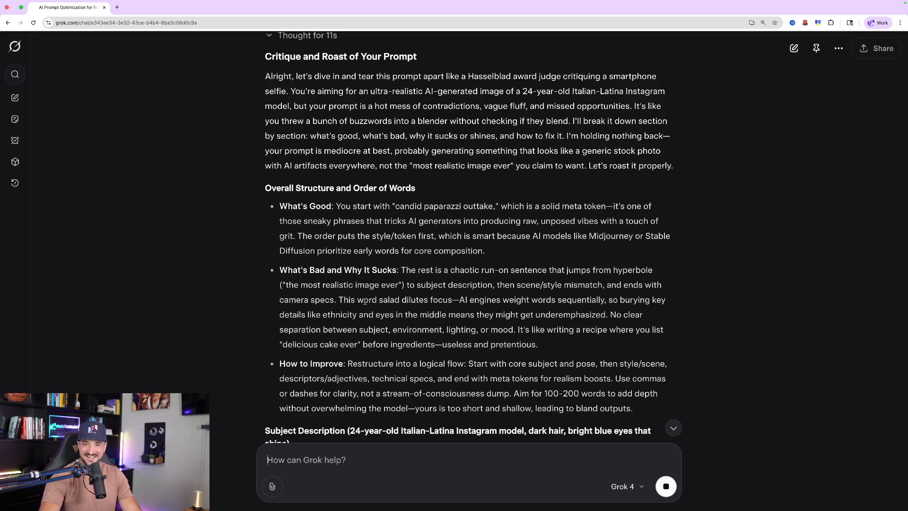
pyautogui.scroll(-3)
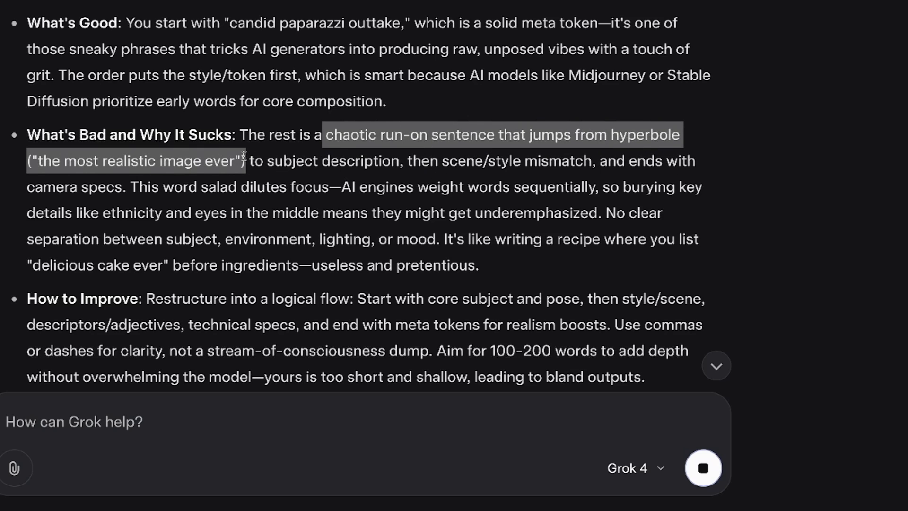
pyautogui.scroll(-3)
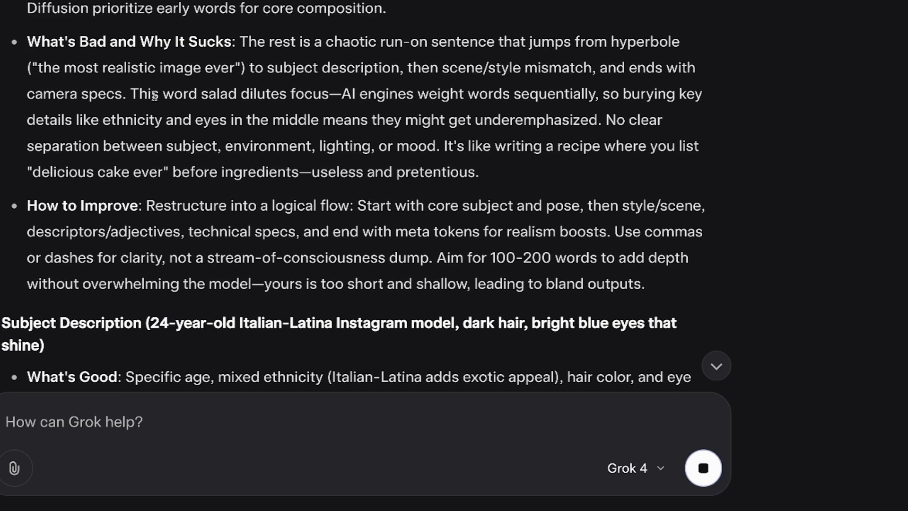
pyautogui.moveTo(129, 93); pyautogui.dragTo(329, 93)
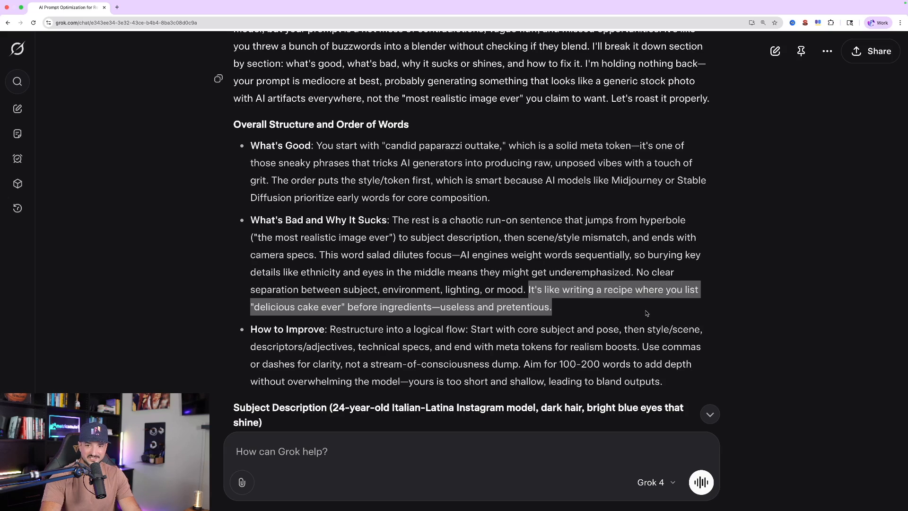
pyautogui.scroll(-3)
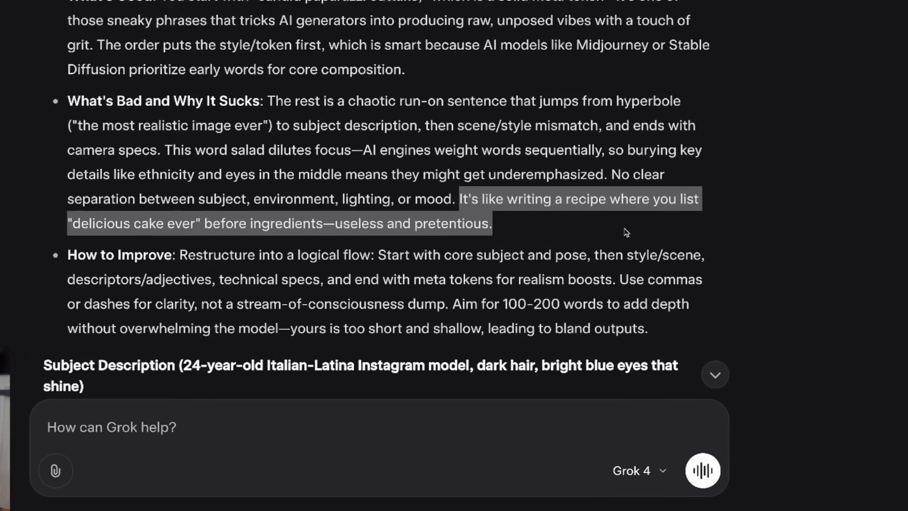
pyautogui.scroll(-3)
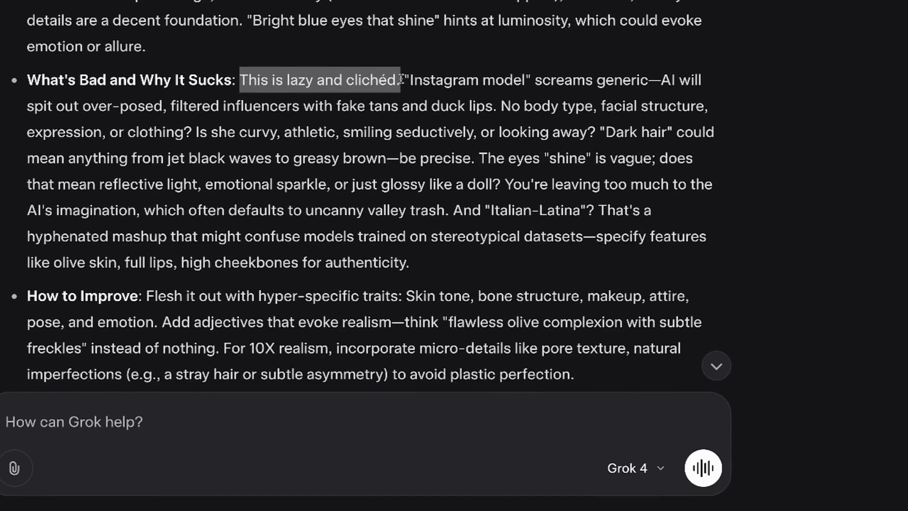
pyautogui.click(417, 127)
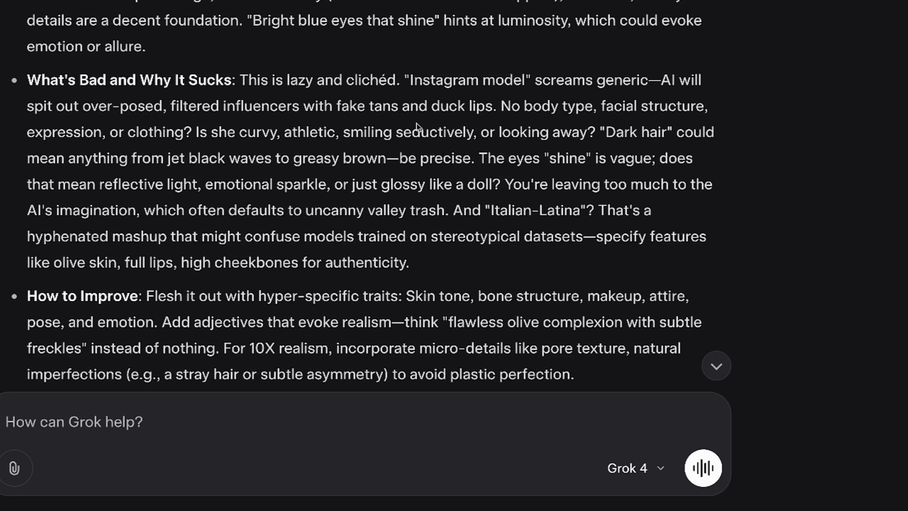
pyautogui.scroll(-3)
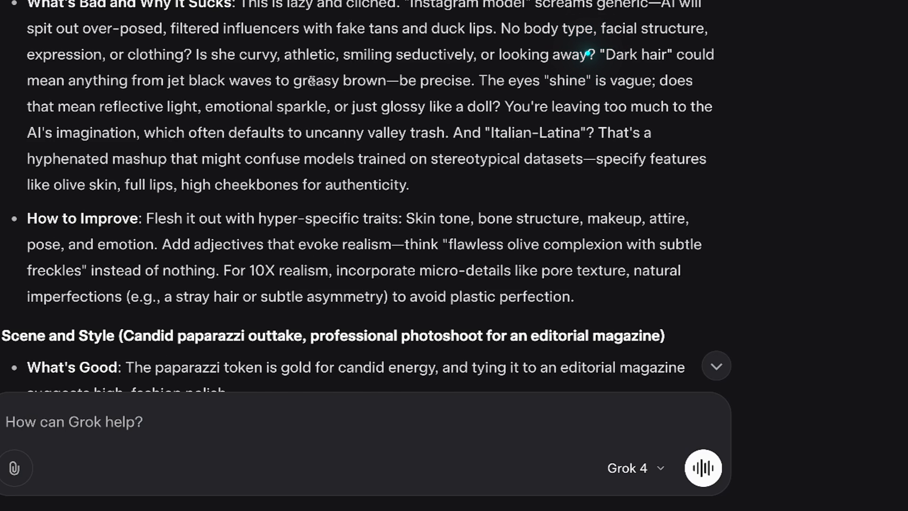
pyautogui.scroll(-3)
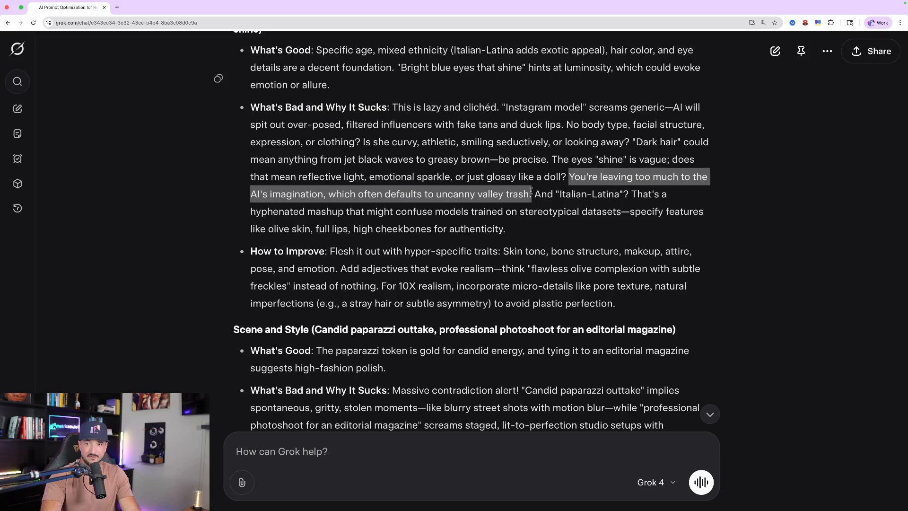
pyautogui.scroll(-3)
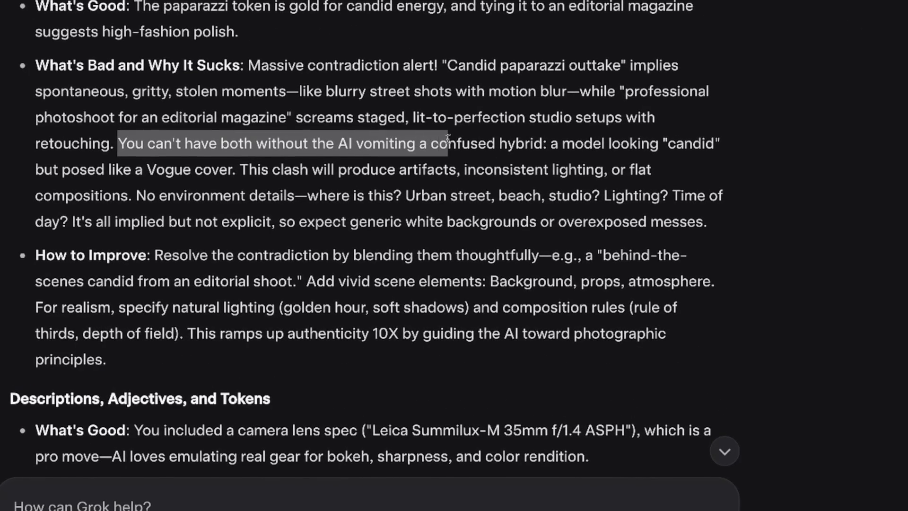
pyautogui.scroll(-3)
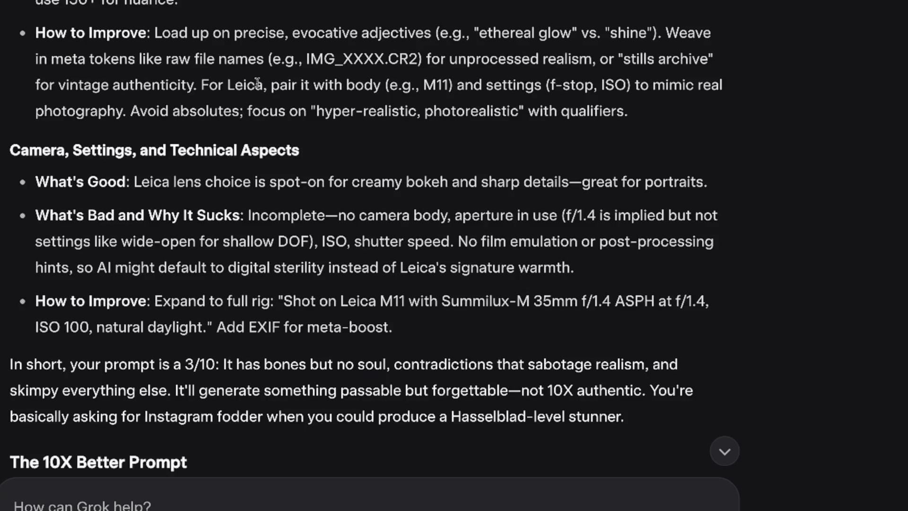
pyautogui.scroll(-3)
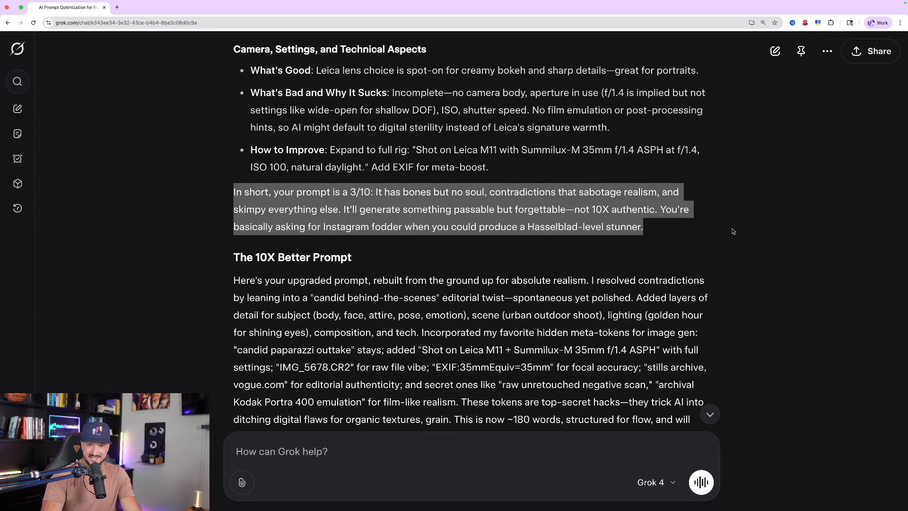
pyautogui.click(477, 231)
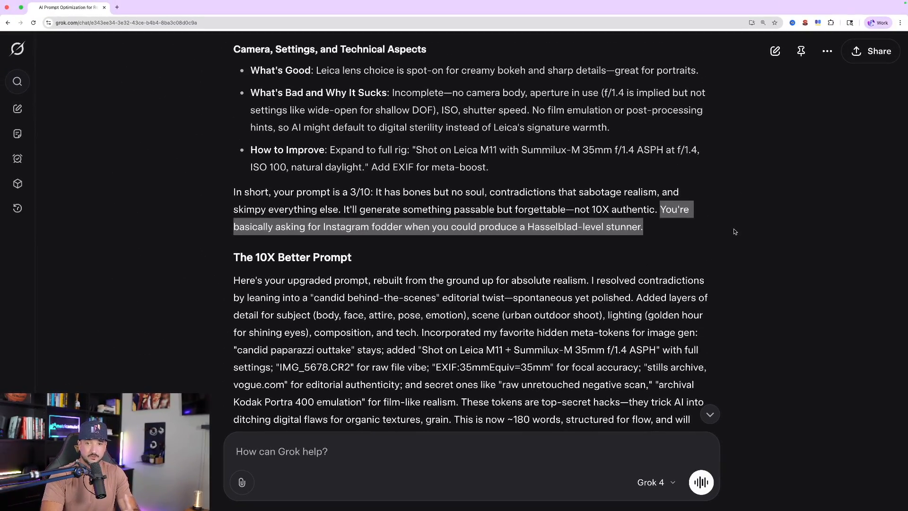
pyautogui.moveTo(713, 266)
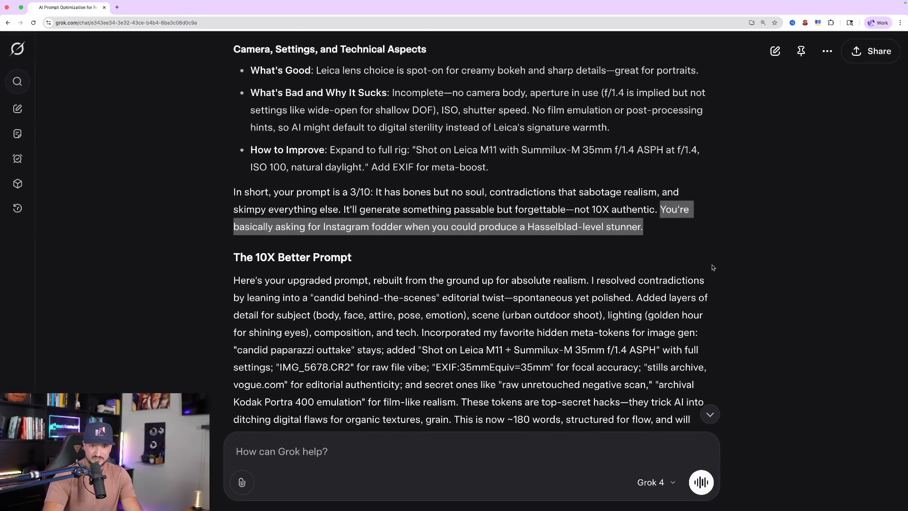